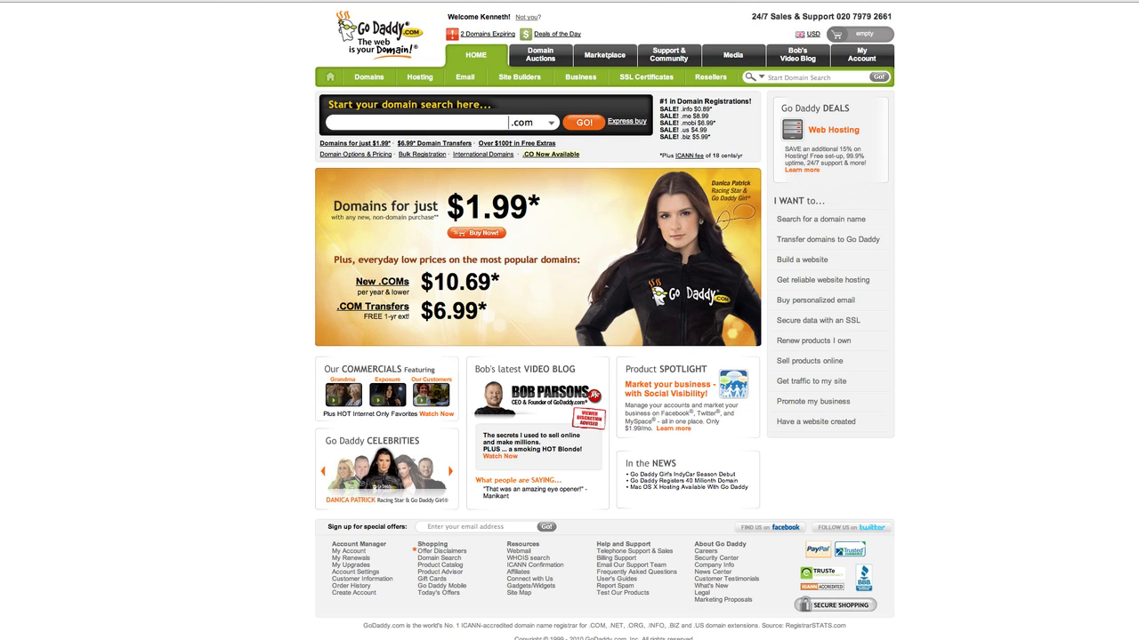
- Open GoDaddy's Domain Auctions page showing featured domains and most active auctions
left_click(414, 122)
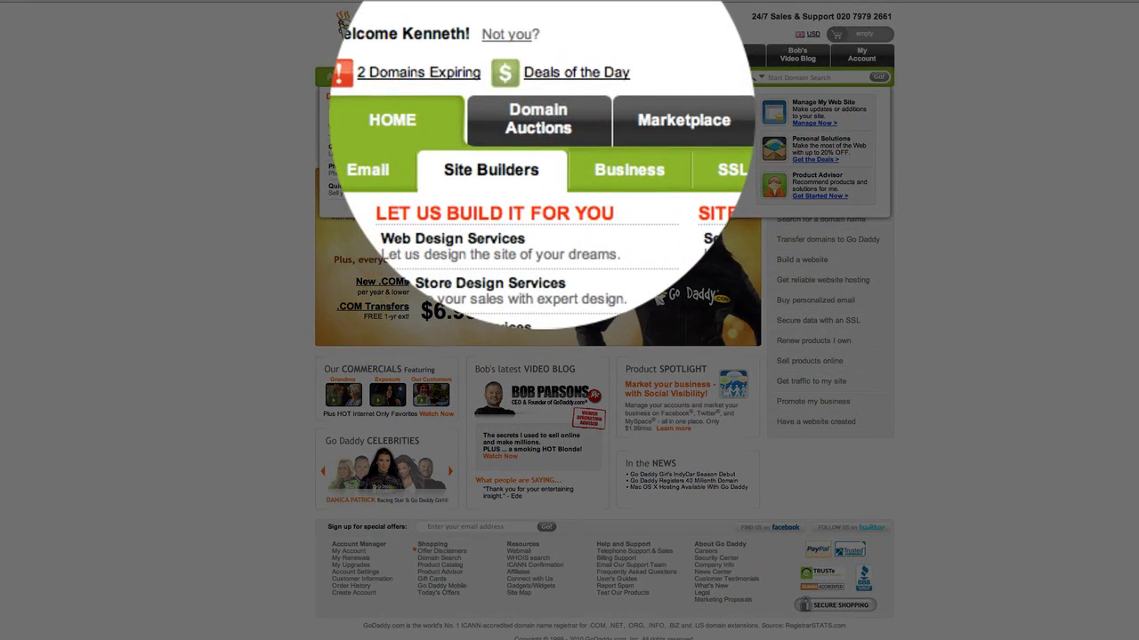
left_click(539, 121)
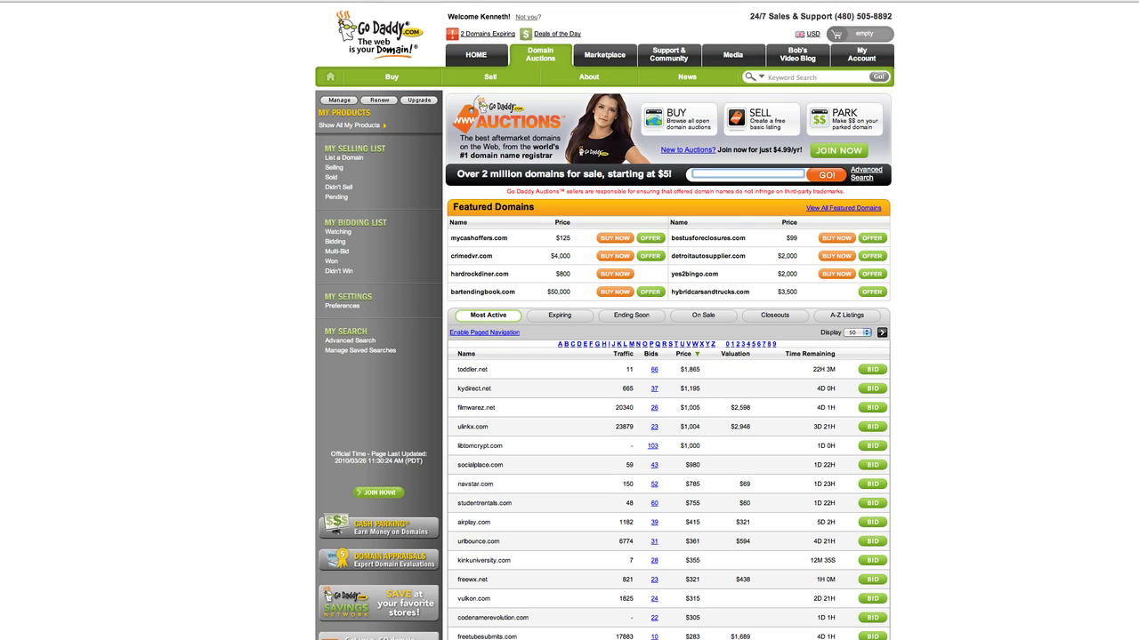
- Search auctions for 'dogtraining' and review matching domains' prices, bids and time left
type("dogtraining")
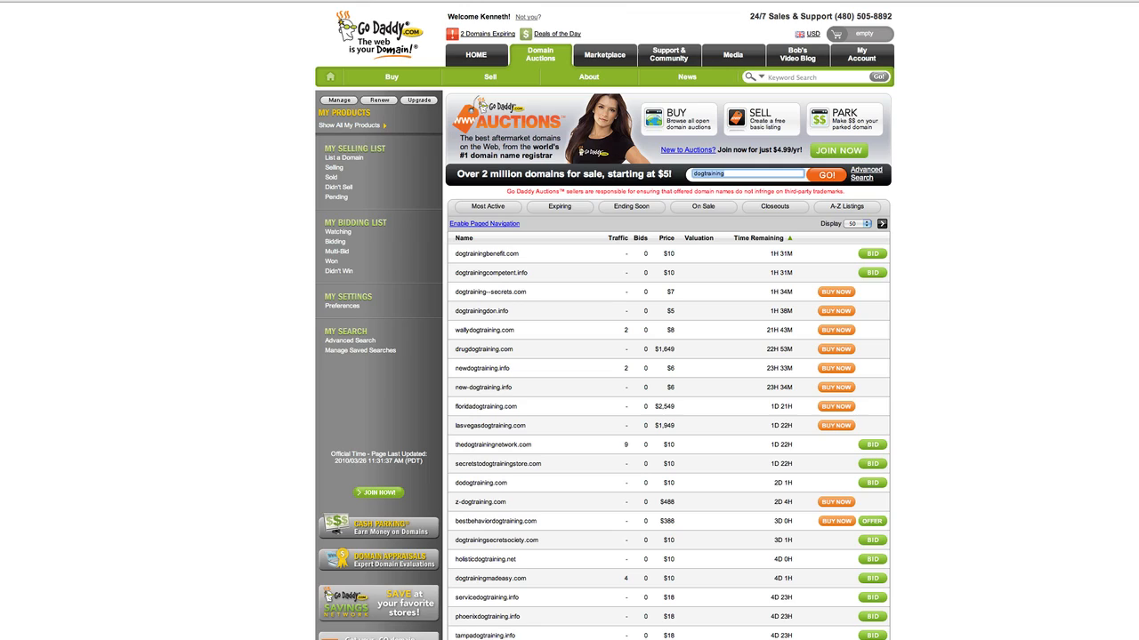
scroll("down", 3)
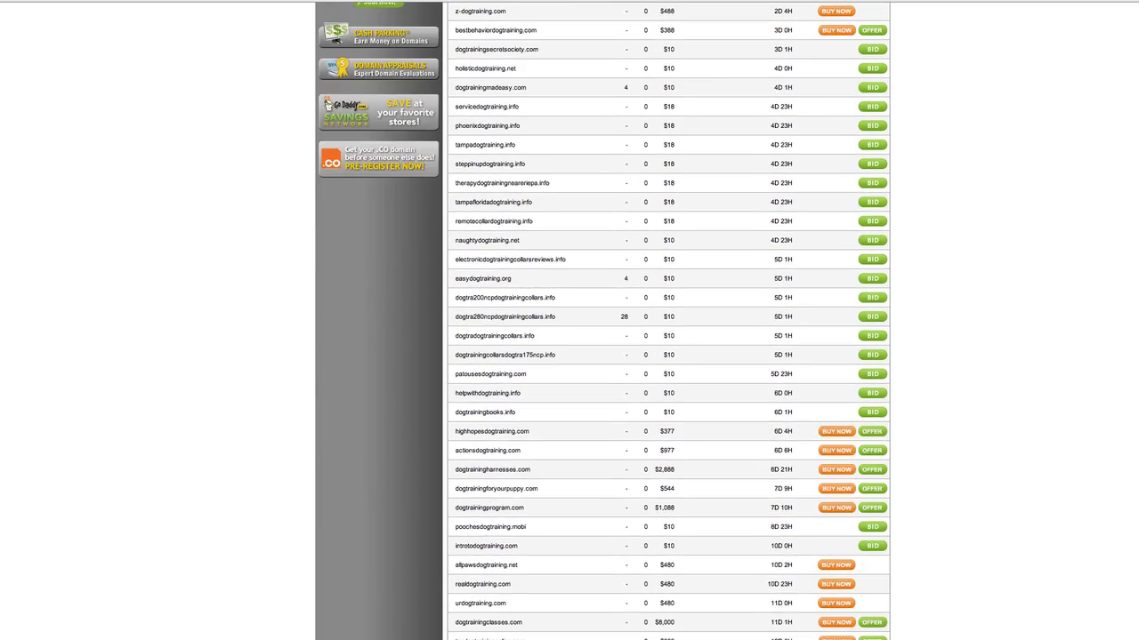
scroll("up", 3)
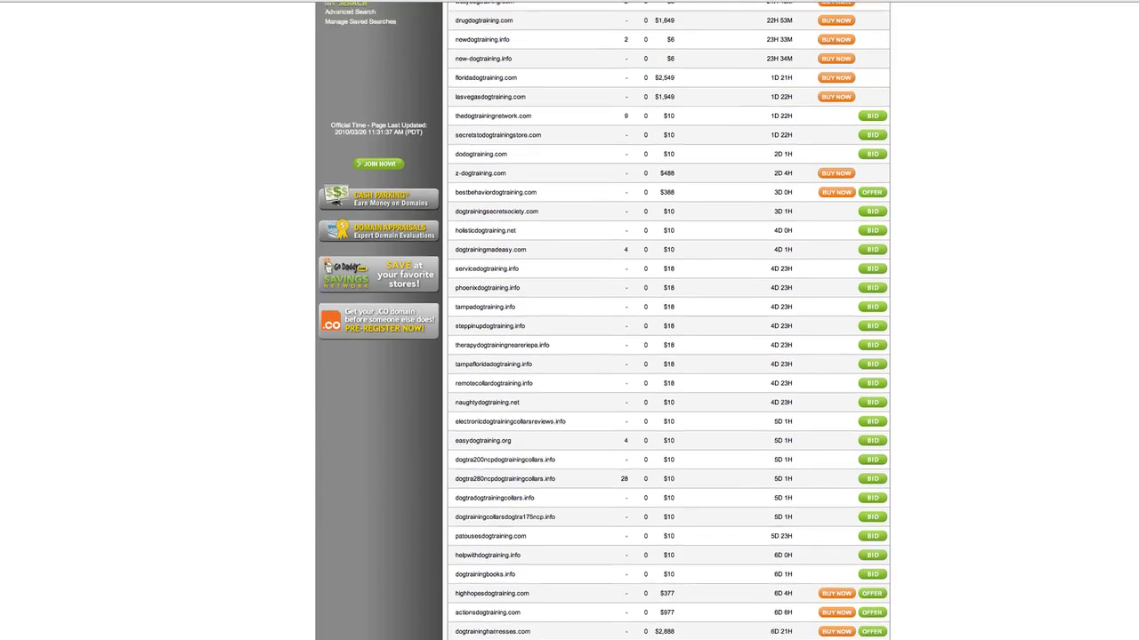
scroll("up", 3)
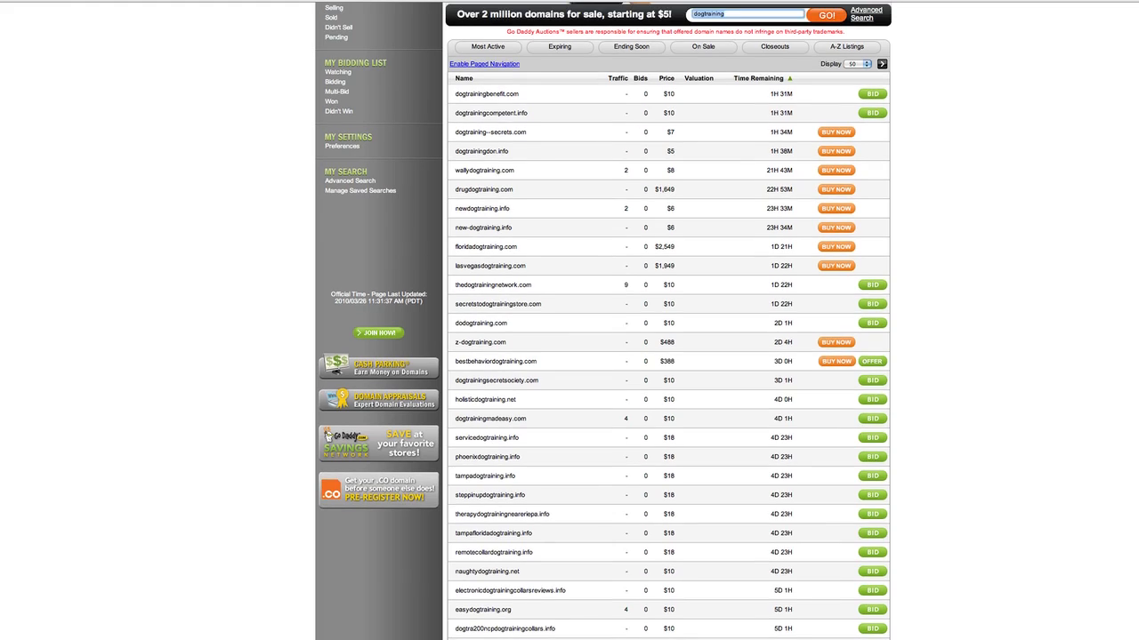
scroll("up", 3)
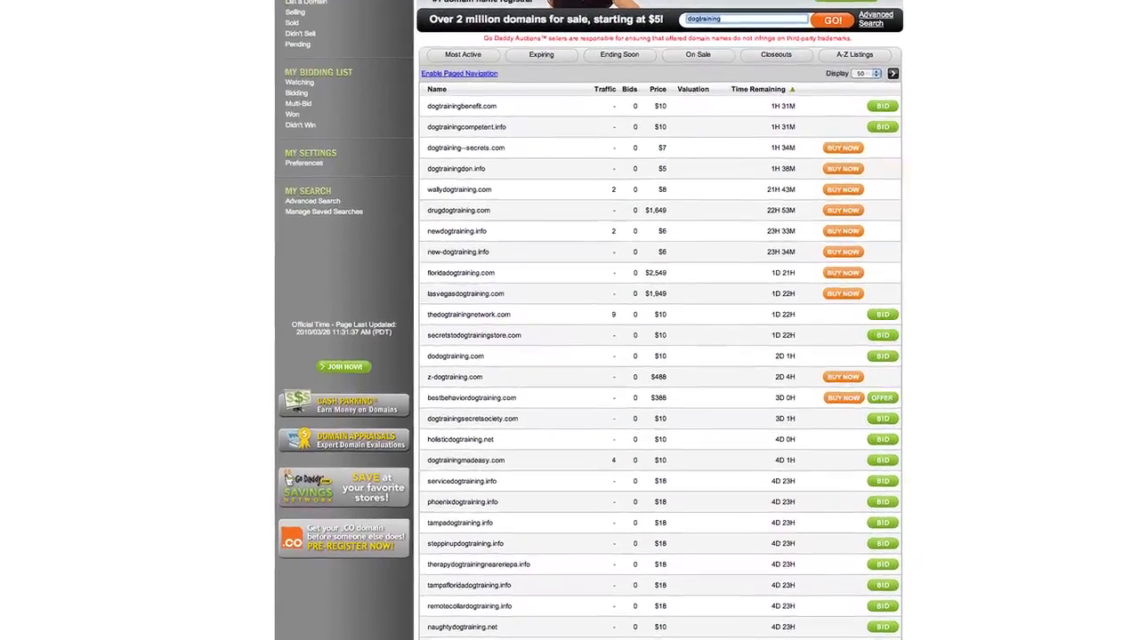
scroll("down", 3)
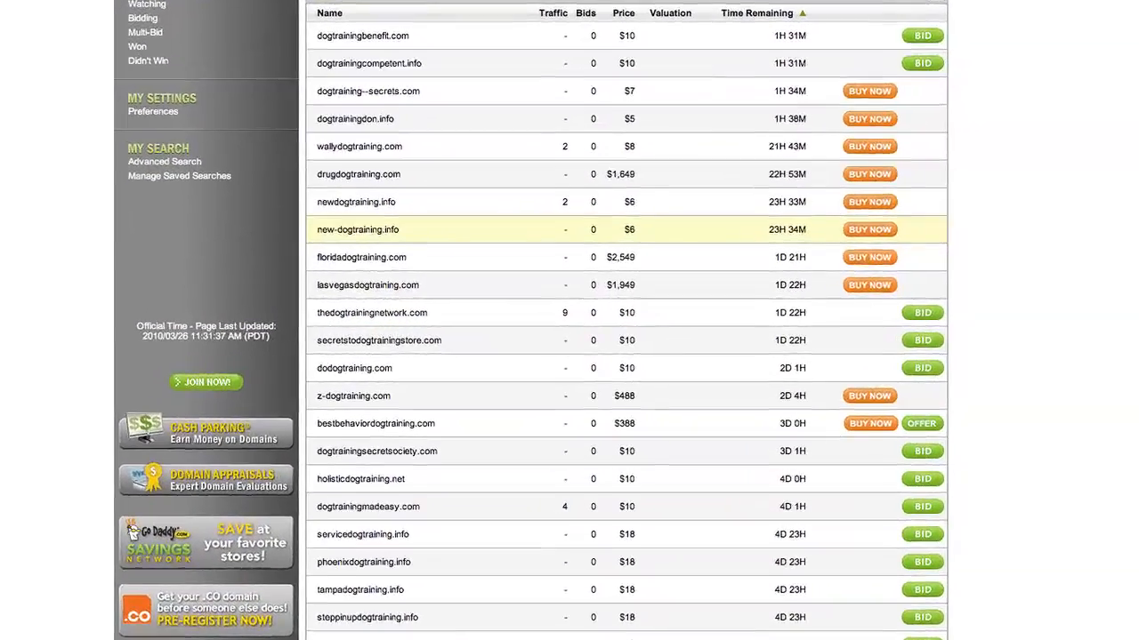
scroll("down", 3)
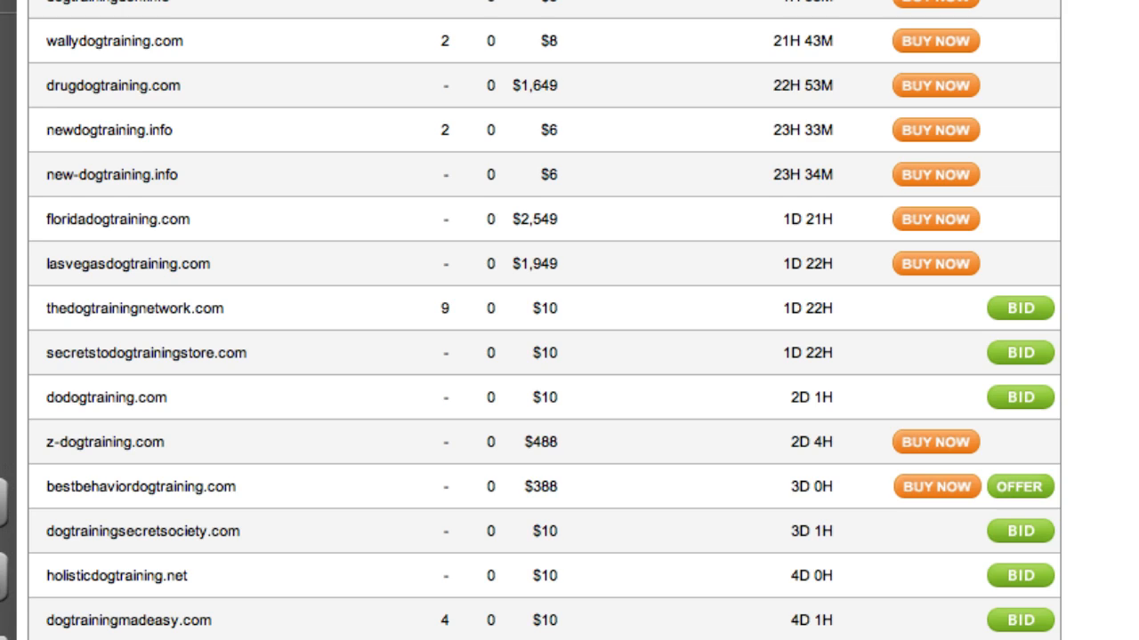
scroll("down", 3)
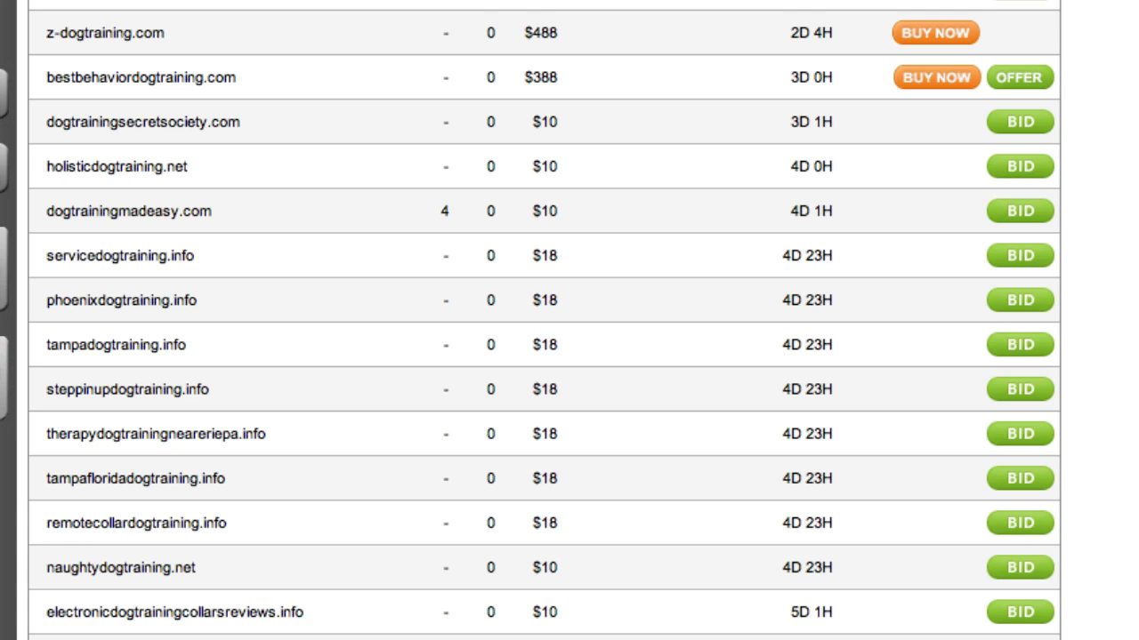
scroll("down", 3)
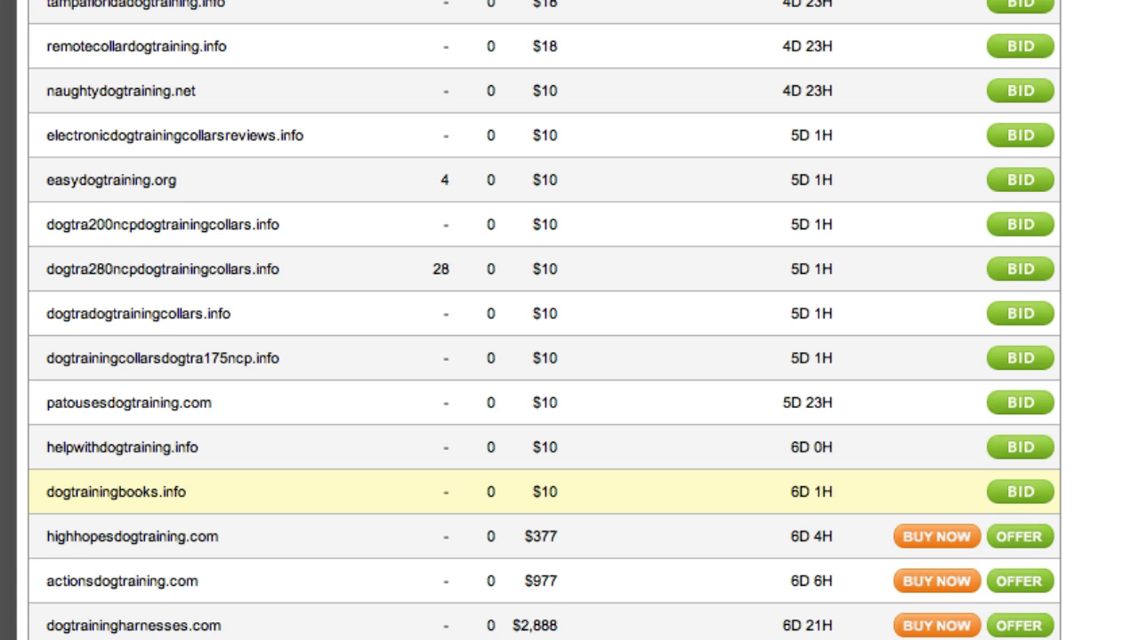
scroll("down", 3)
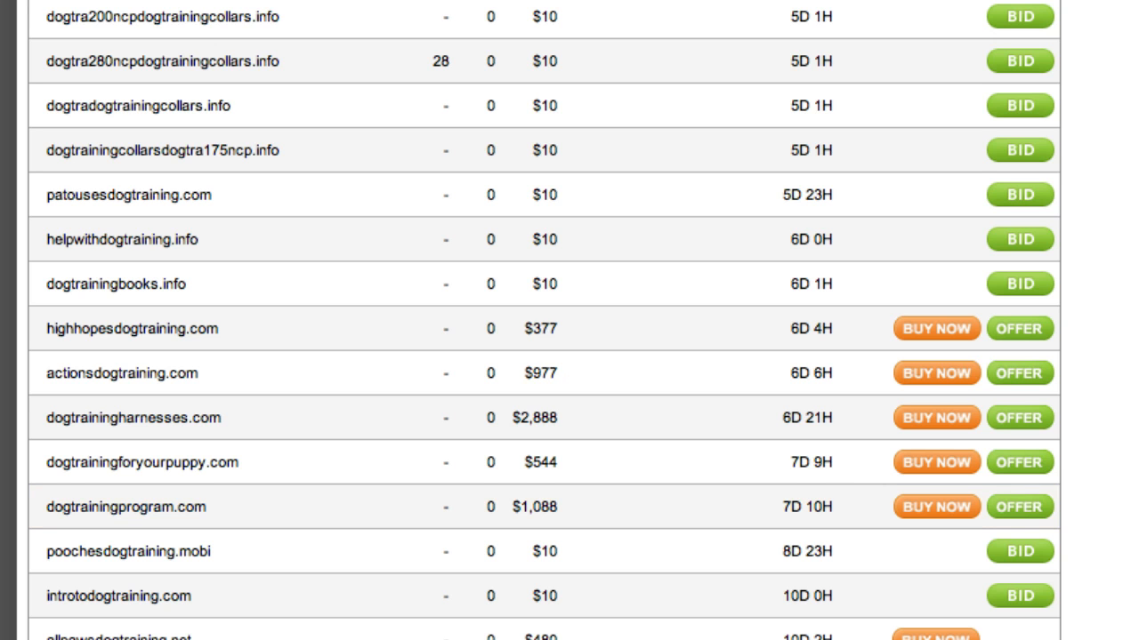
scroll("down", 3)
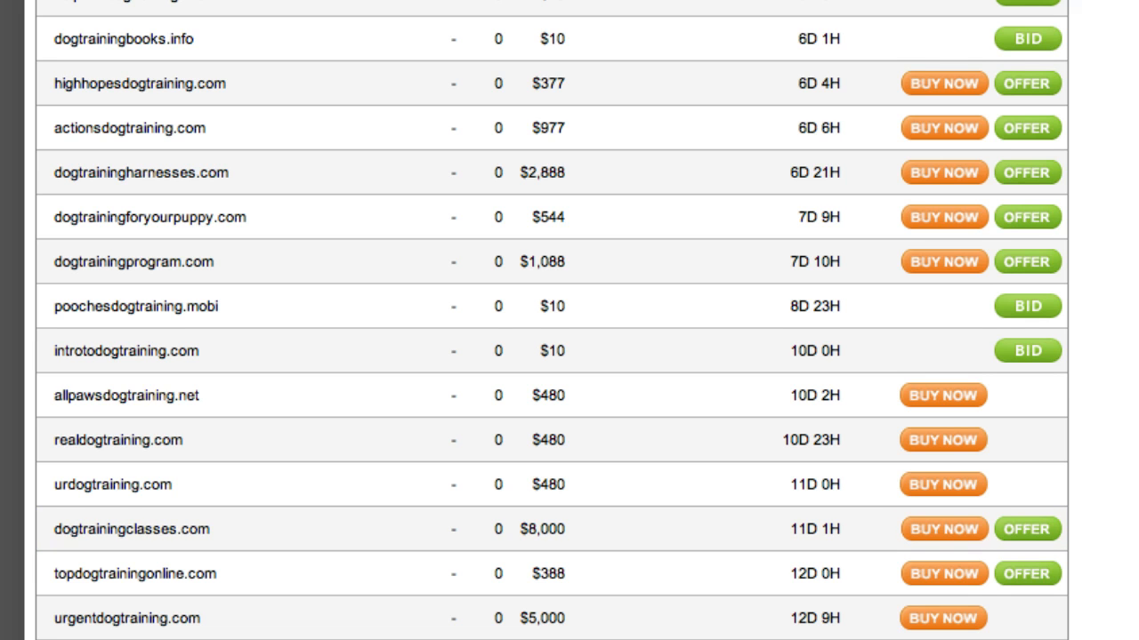
scroll("up", 3)
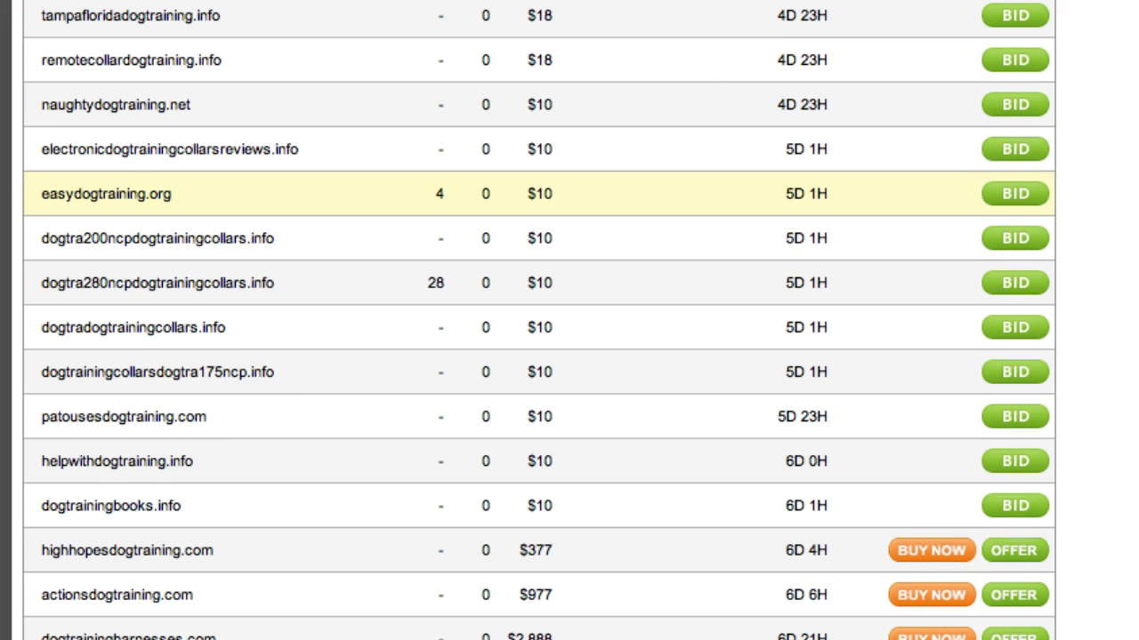
scroll("down", 3)
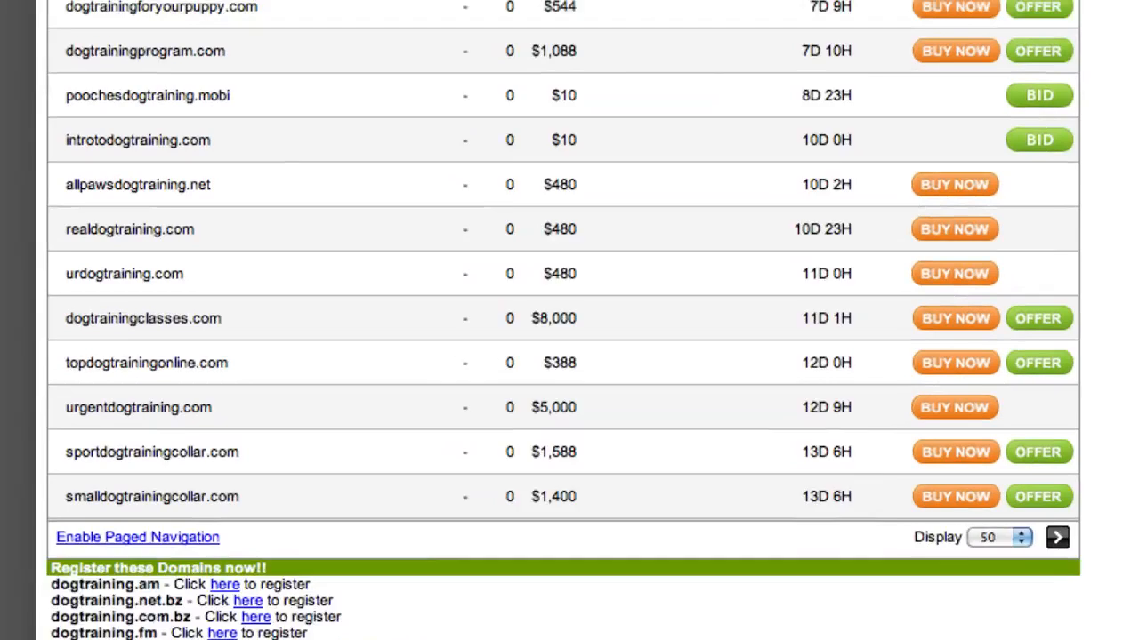
- Scroll the dogtraining results page to the alternate-extension registration suggestions
scroll("up", 3)
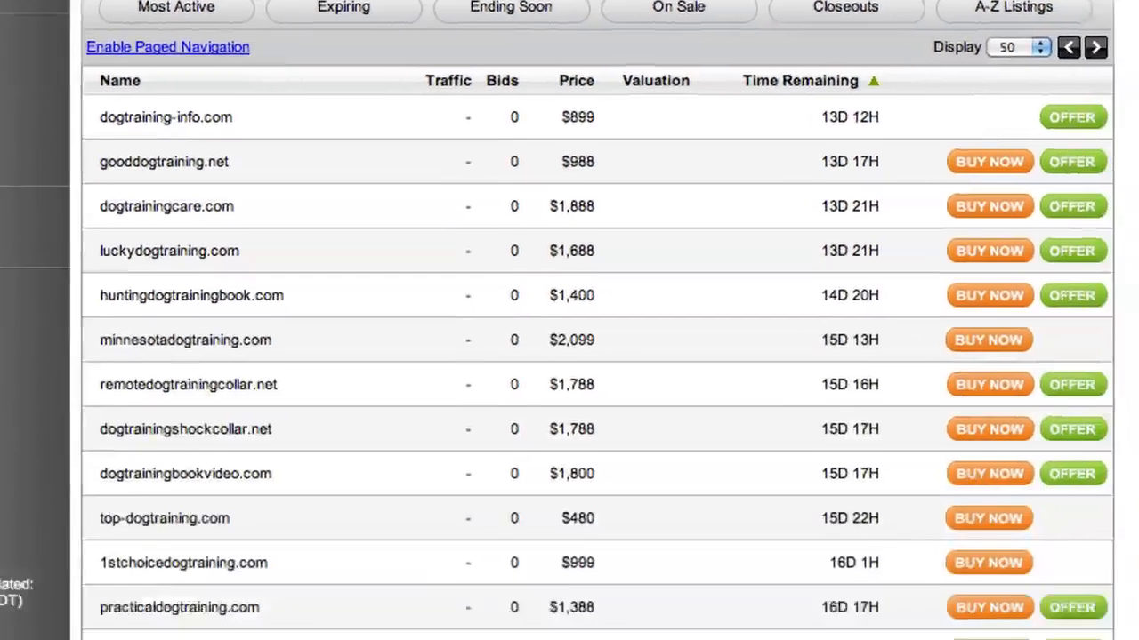
scroll("down", 3)
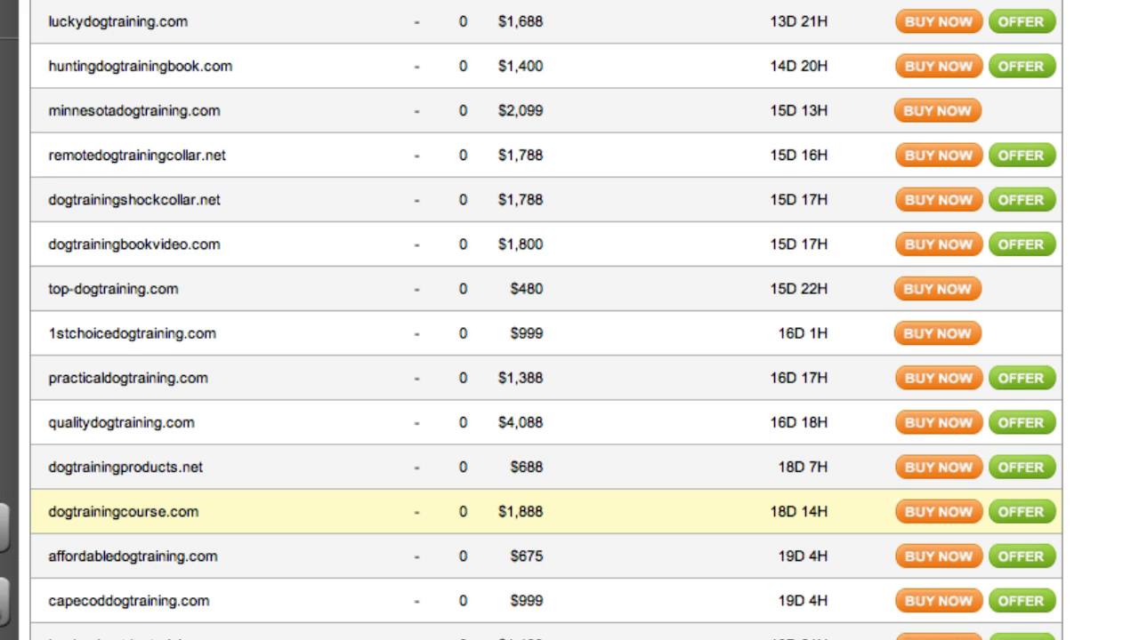
scroll("down", 3)
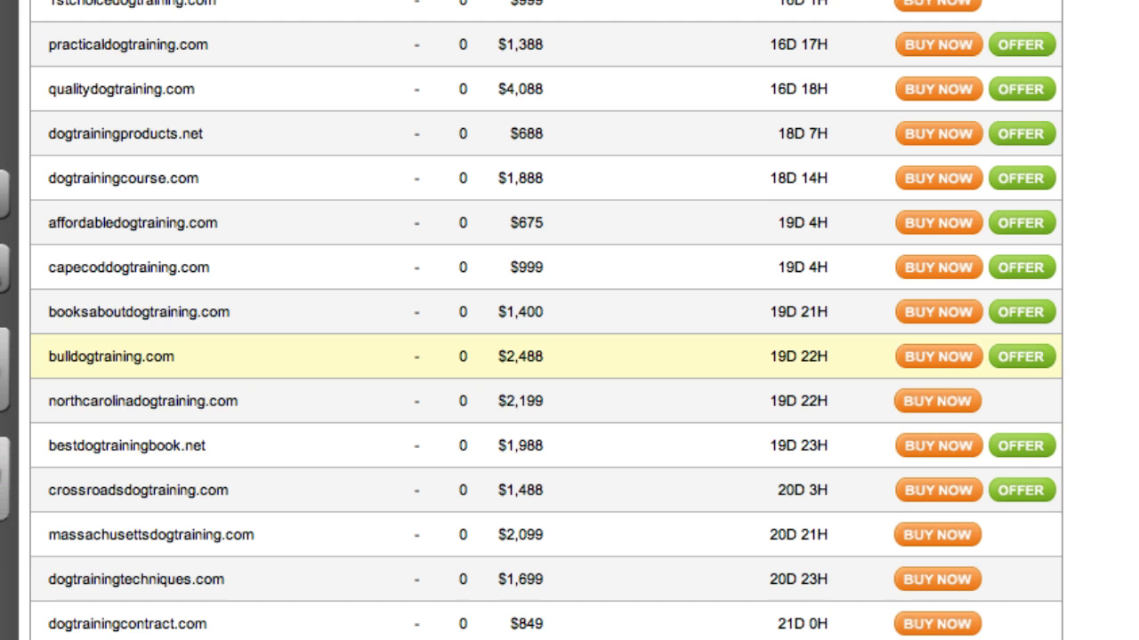
scroll("down", 3)
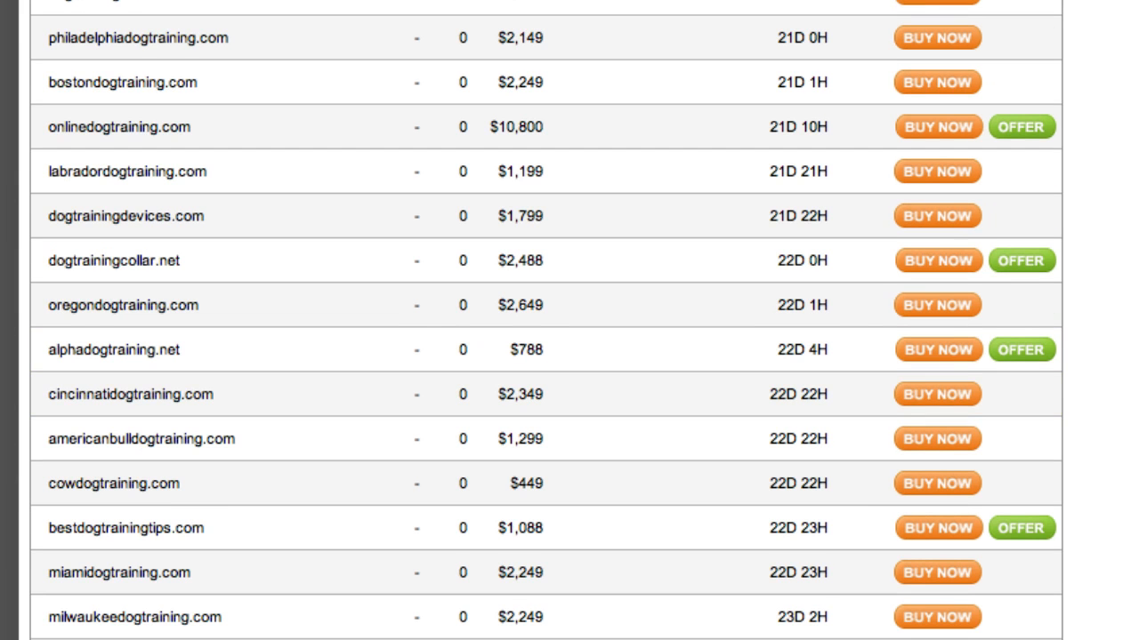
scroll("down", 3)
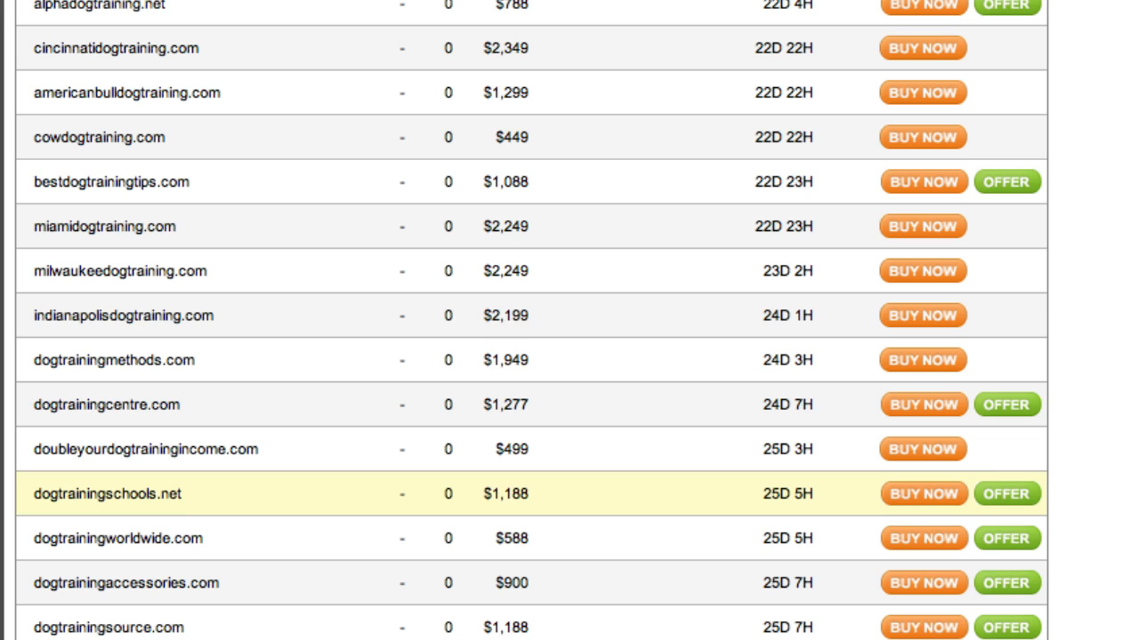
scroll("down", 3)
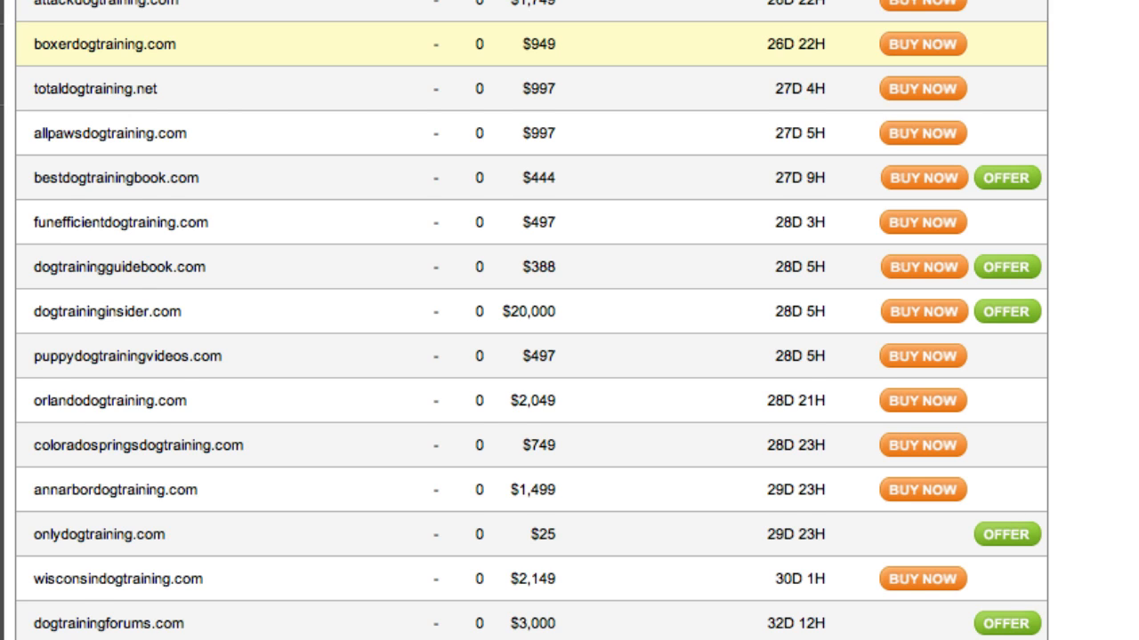
scroll("down", 3)
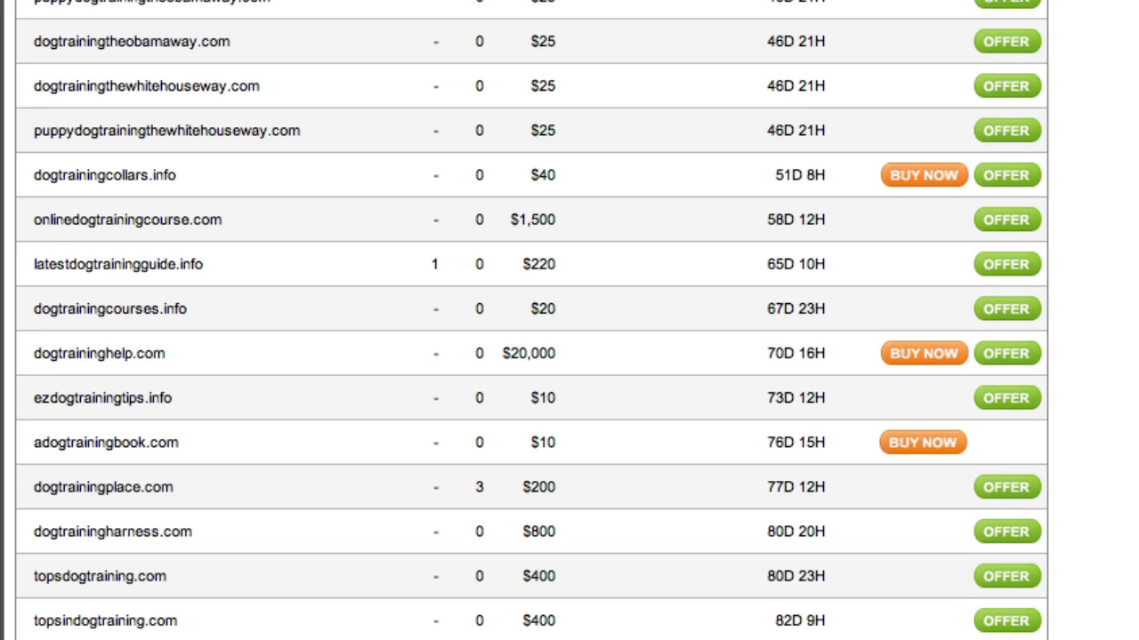
scroll("down", 3)
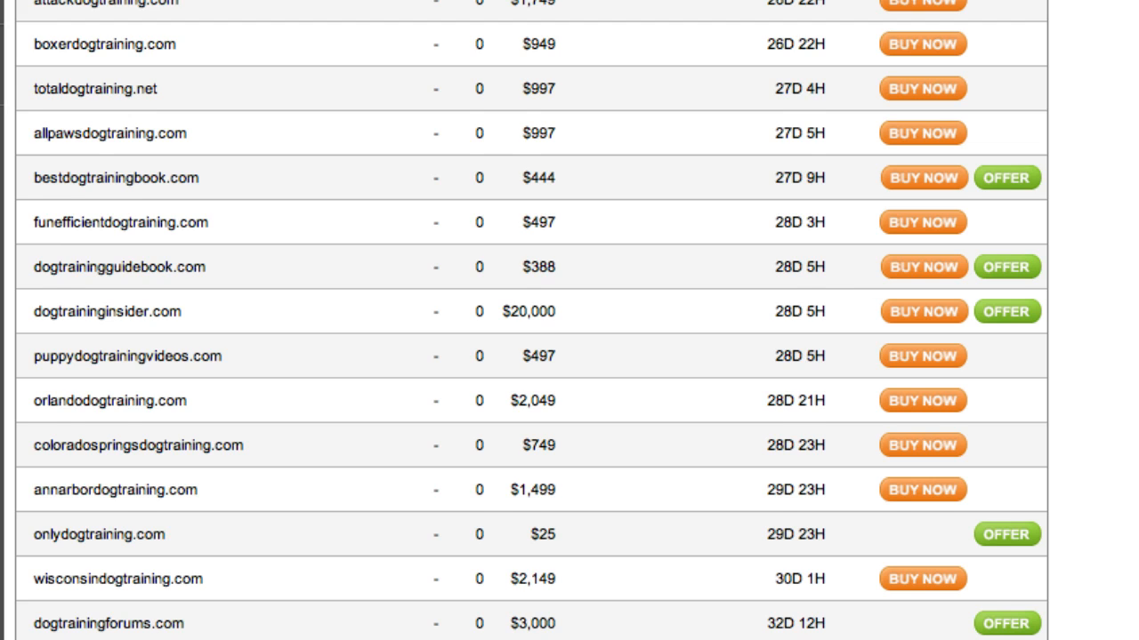
scroll("down", 3)
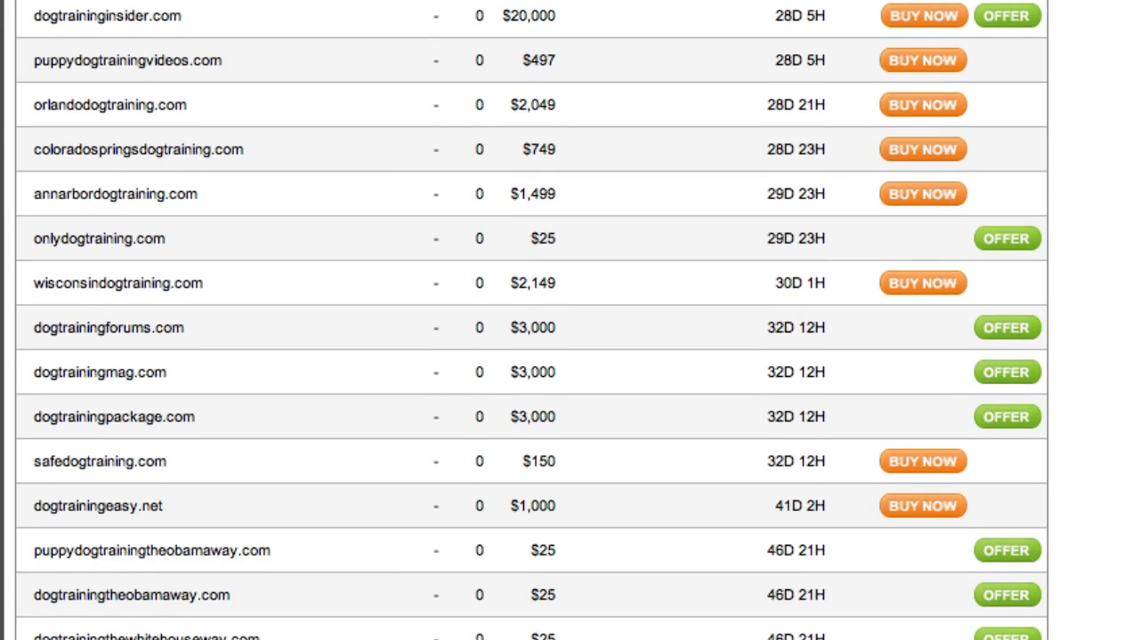
scroll("down", 3)
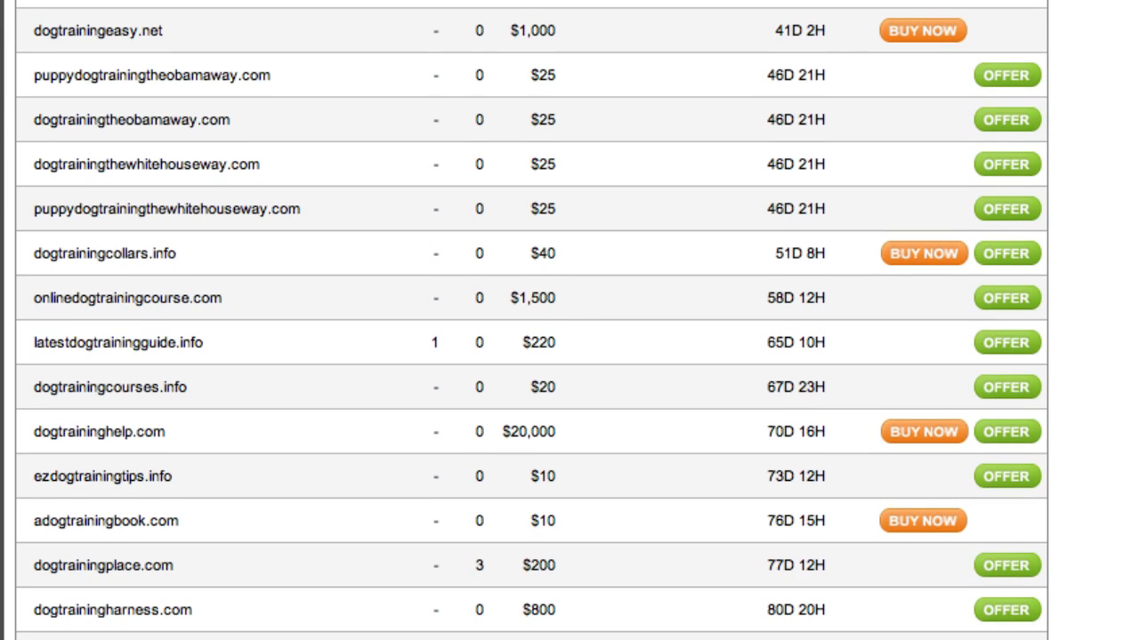
scroll("down", 3)
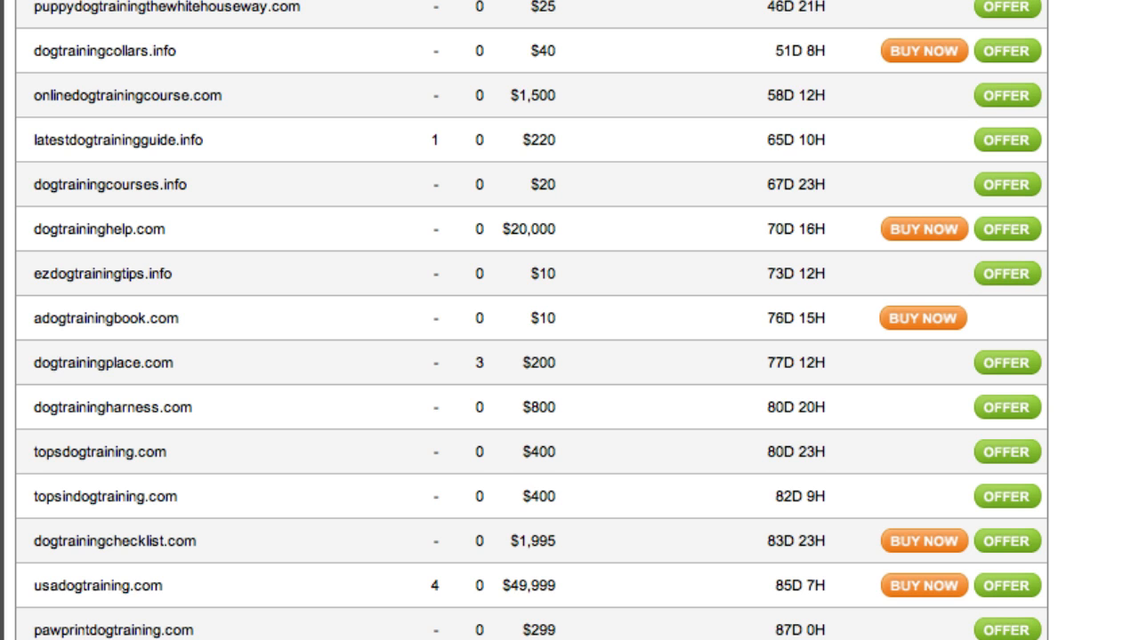
scroll("up", 3)
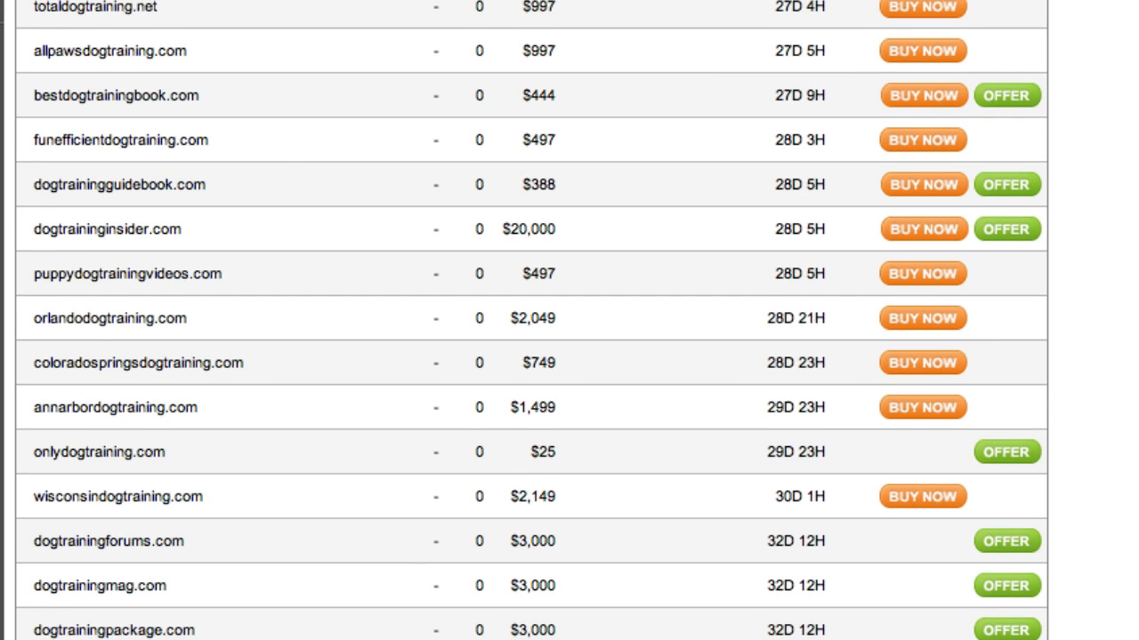
scroll("up", 3)
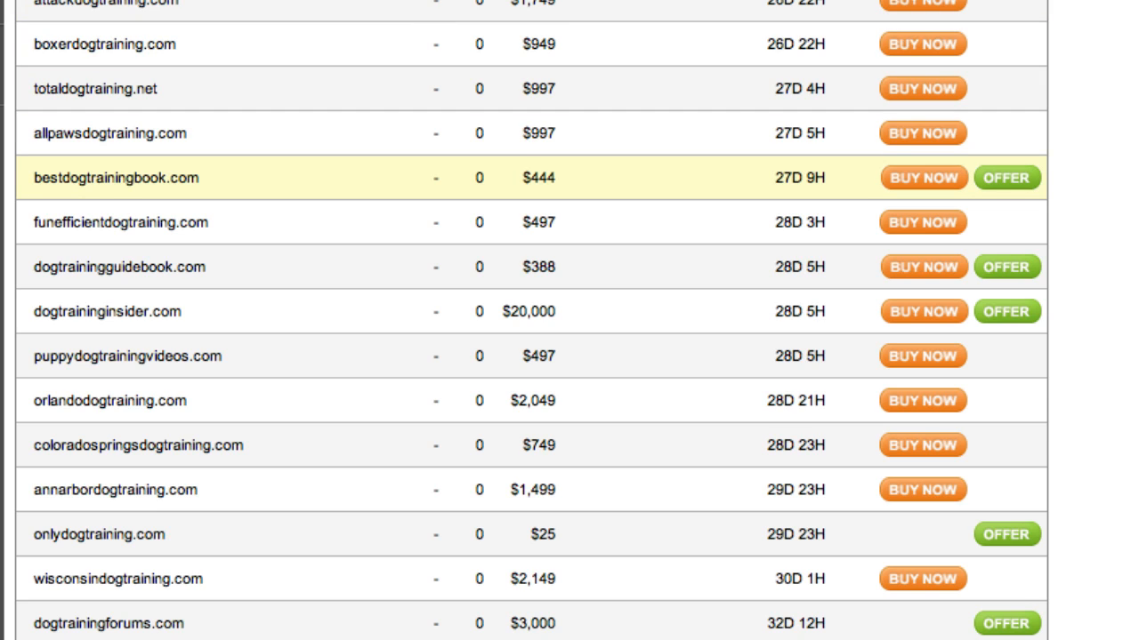
scroll("down", 3)
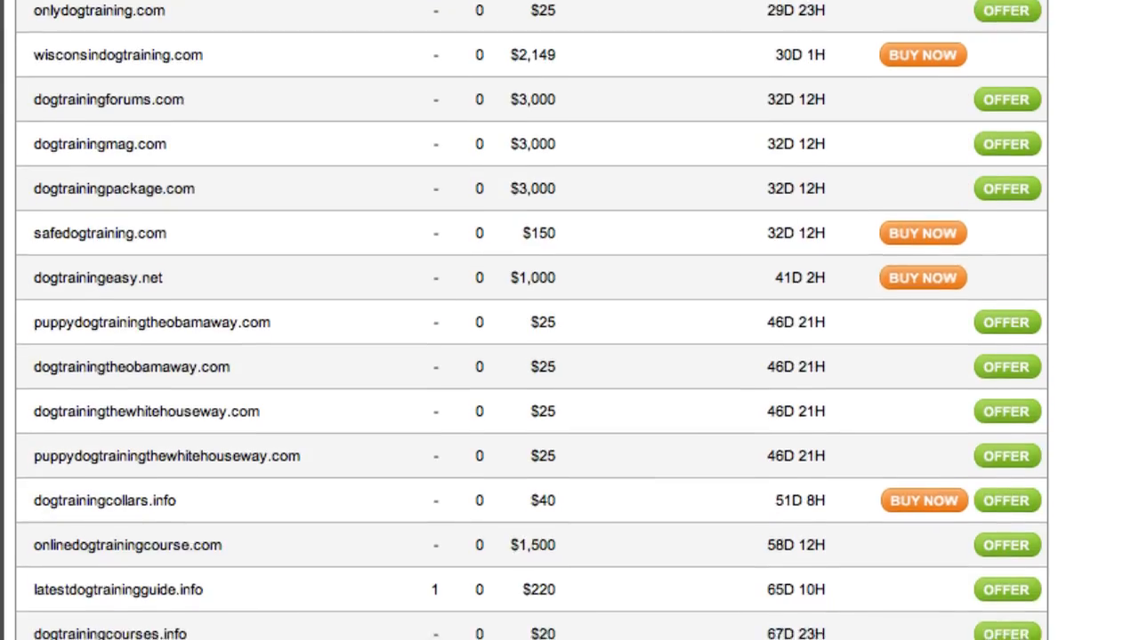
scroll("down", 3)
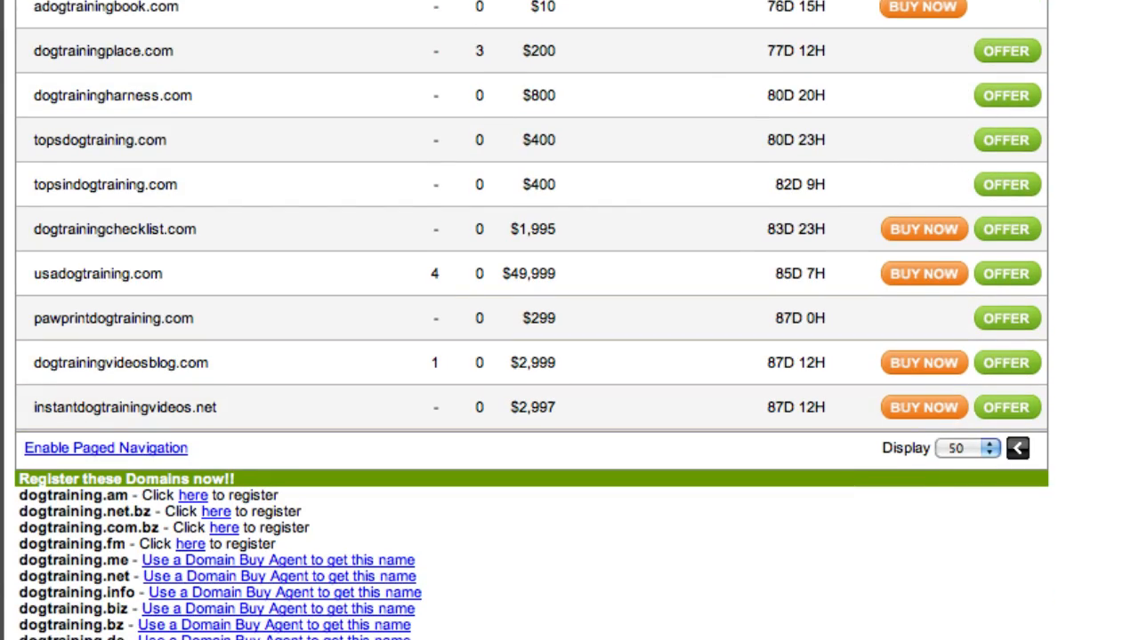